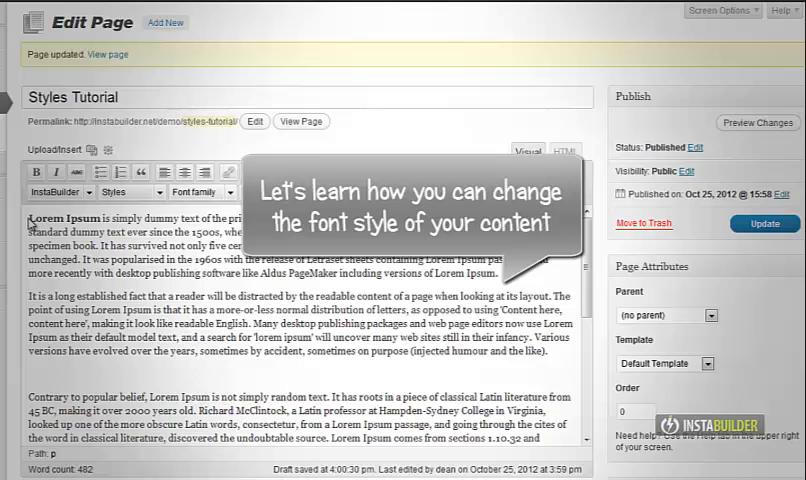
# Set the opening Lorem Ipsum paragraph in Ubuntu at a larger font size
pyautogui.moveTo(30, 215); pyautogui.dragTo(505, 275)
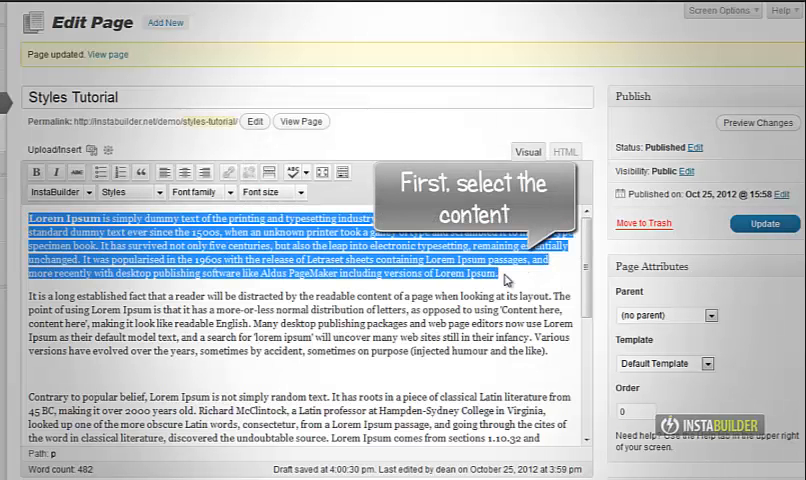
pyautogui.click(200, 192)
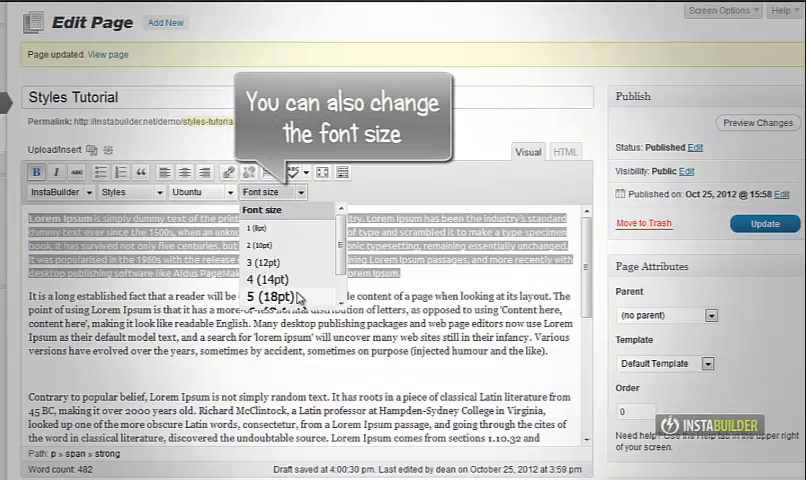
pyautogui.click(264, 295)
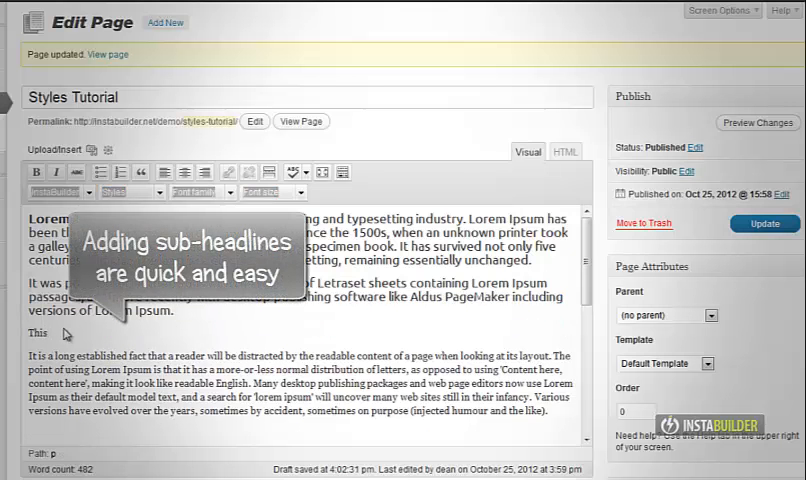
# Type 'This is a Cool Sub - Headline' and make it Rock Salt, 36pt, centred
pyautogui.write('is a Cool Sub - Headline')
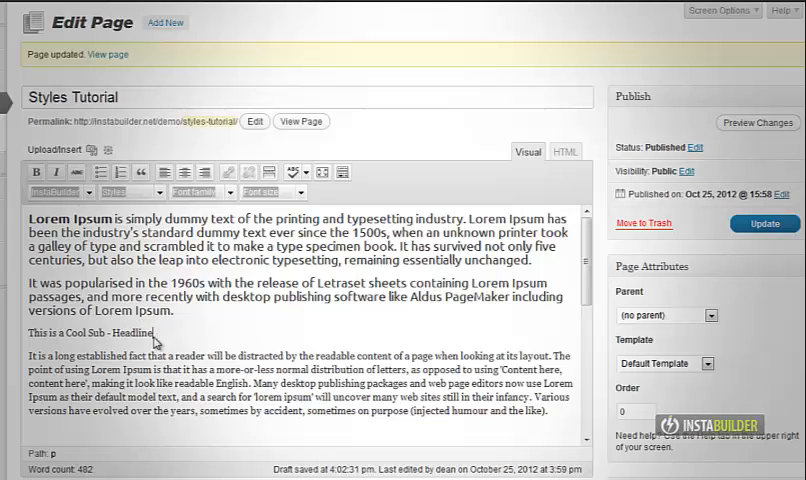
pyautogui.tripleClick(88, 332)
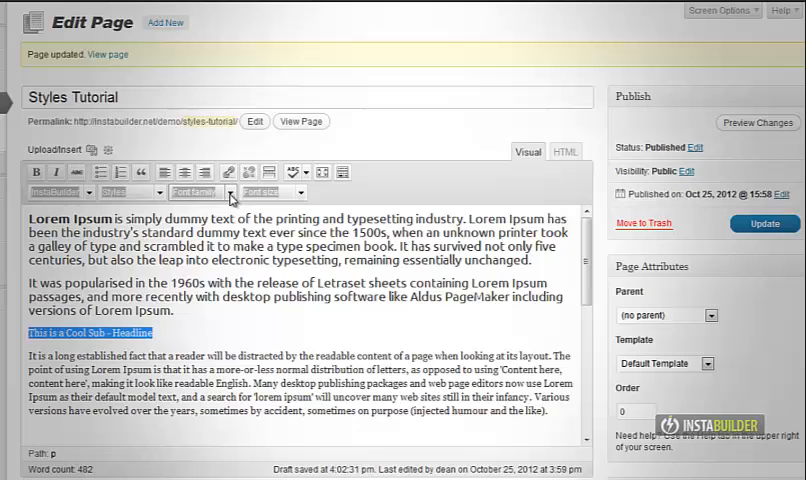
pyautogui.click(201, 192)
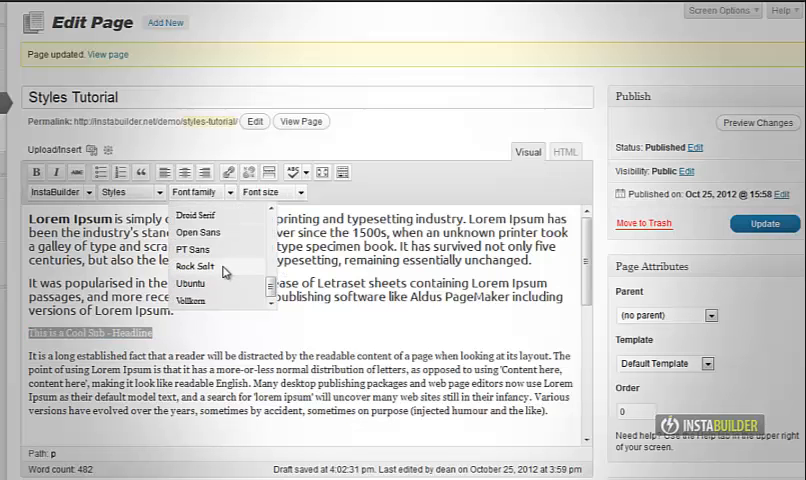
pyautogui.click(203, 266)
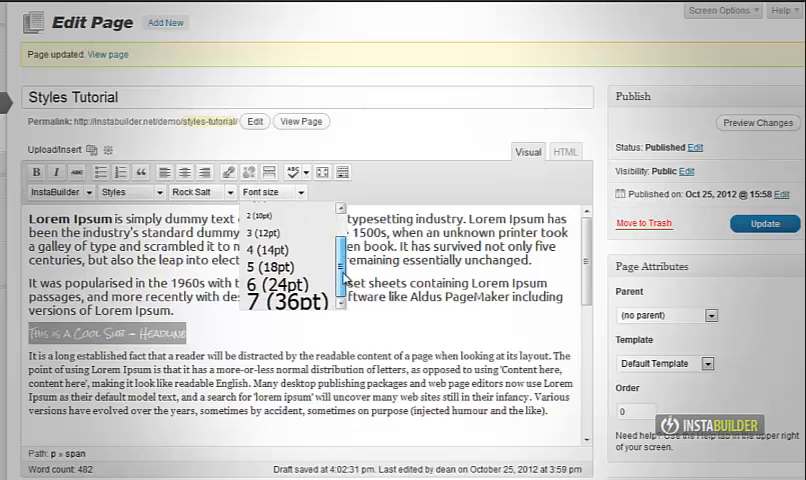
pyautogui.click(305, 300)
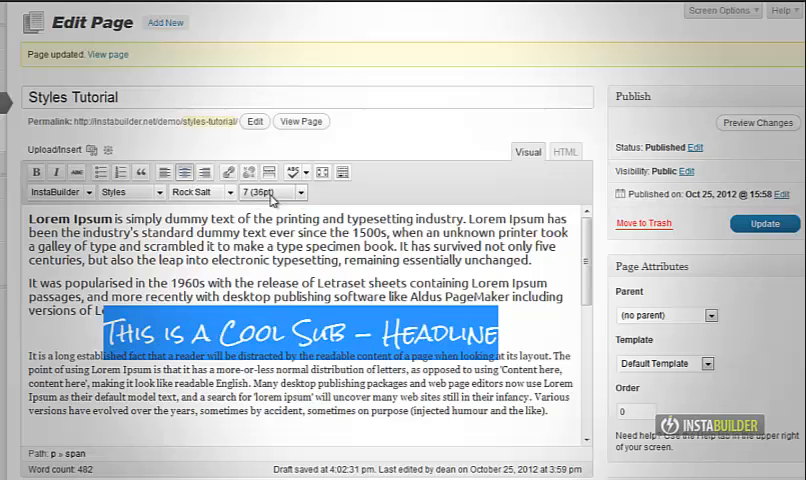
pyautogui.click(271, 192)
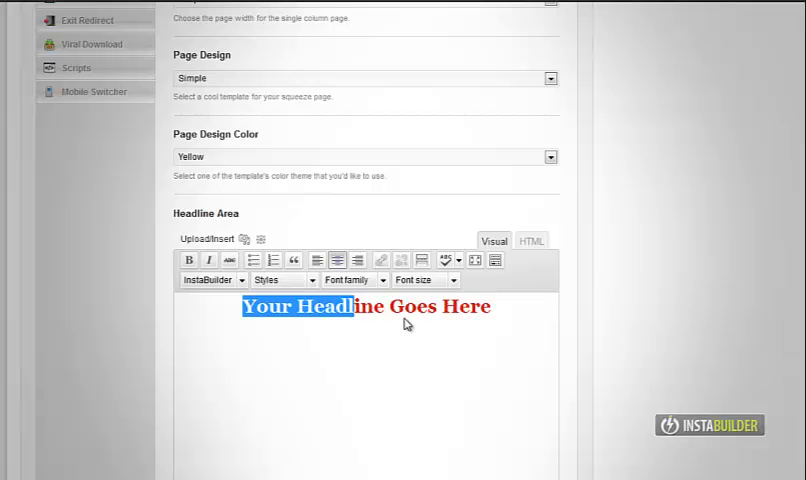
# Give 'Your Headline Goes Here' the Ubuntu font at a larger size and preview it
pyautogui.click(348, 279)
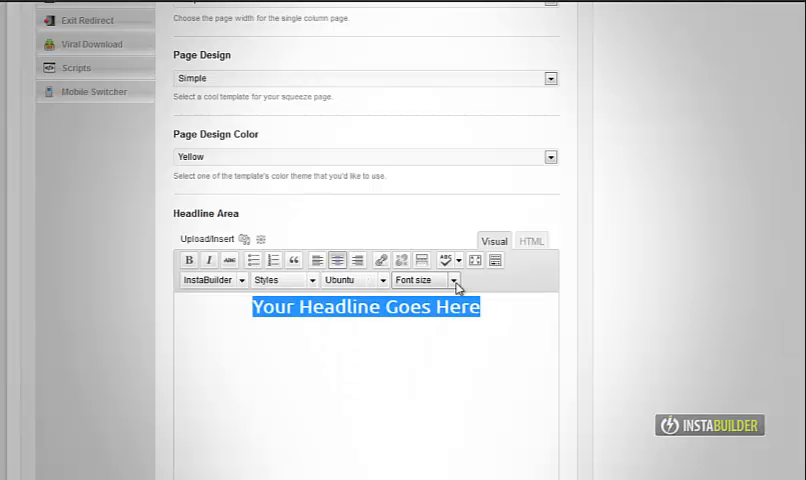
pyautogui.click(454, 280)
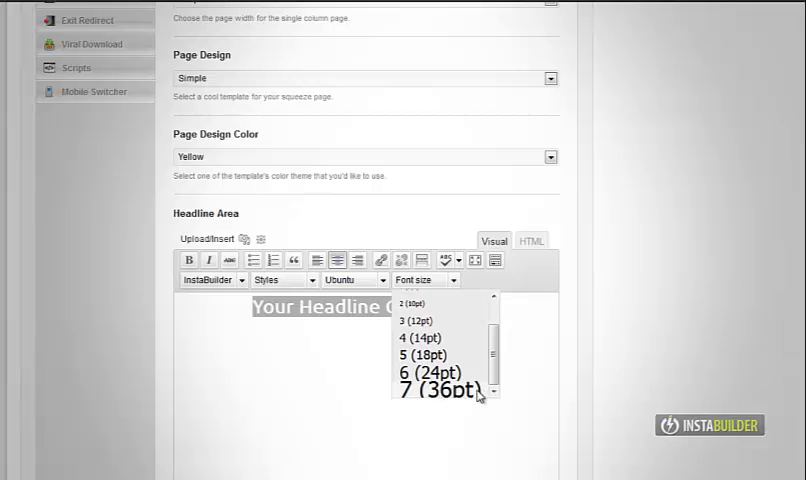
pyautogui.scroll(-3)
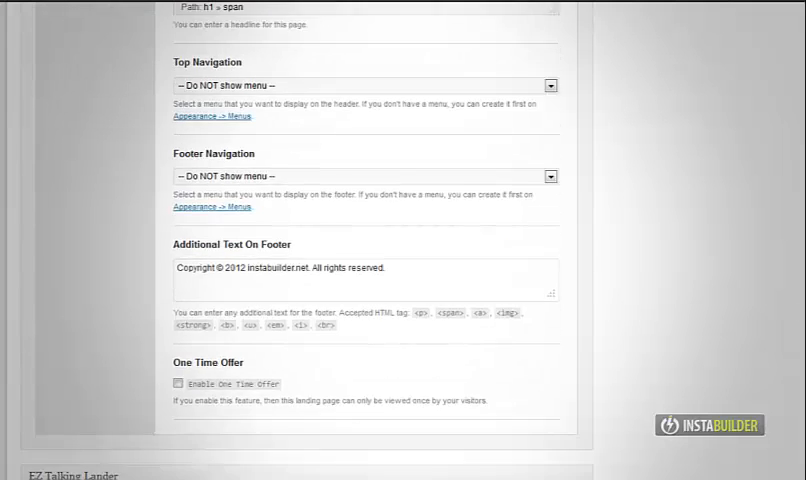
pyautogui.click(764, 223)
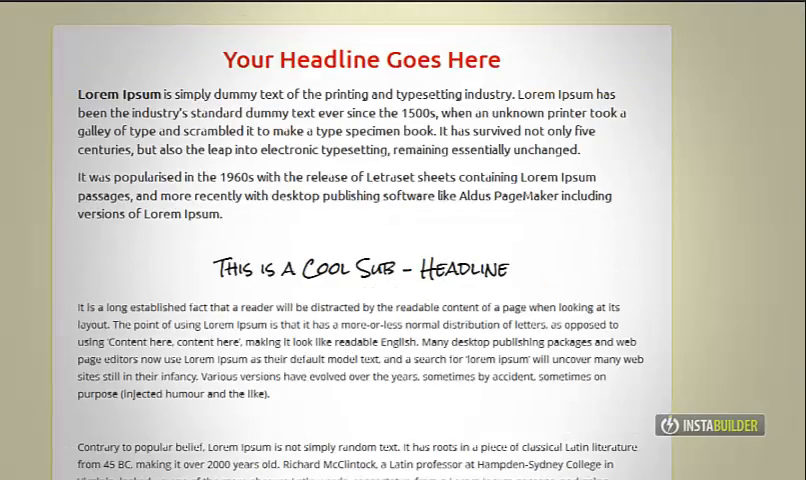
pyautogui.scroll(-3)
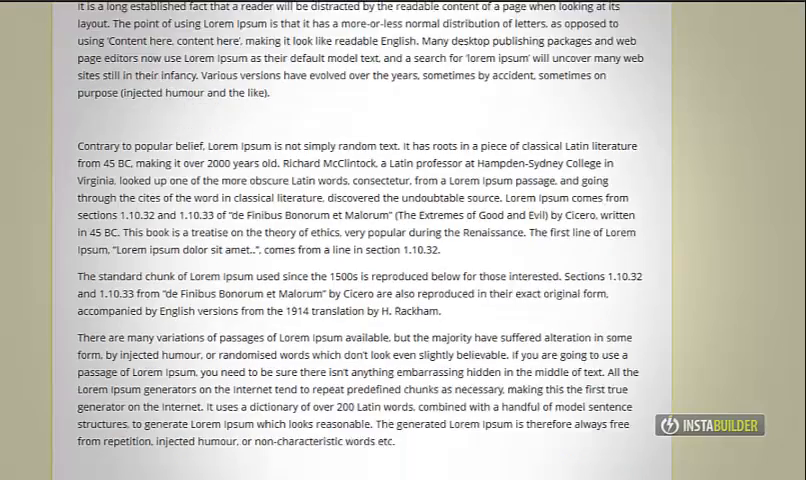
pyautogui.scroll(3)
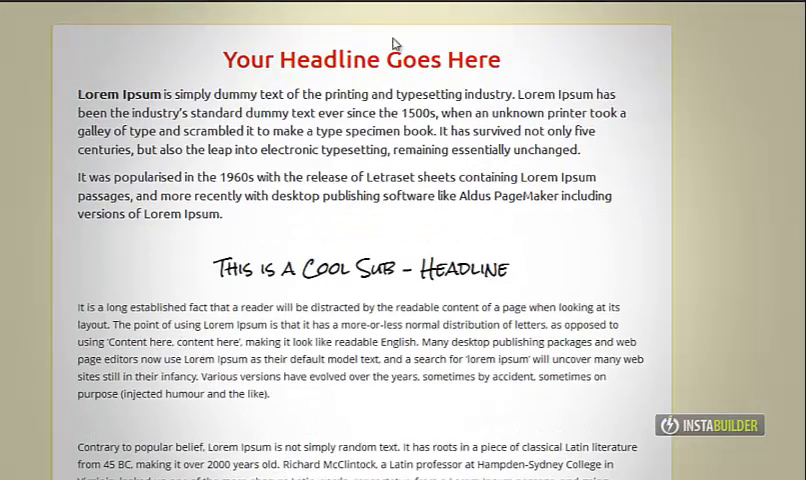
pyautogui.moveTo(77, 94); pyautogui.dragTo(453, 176)
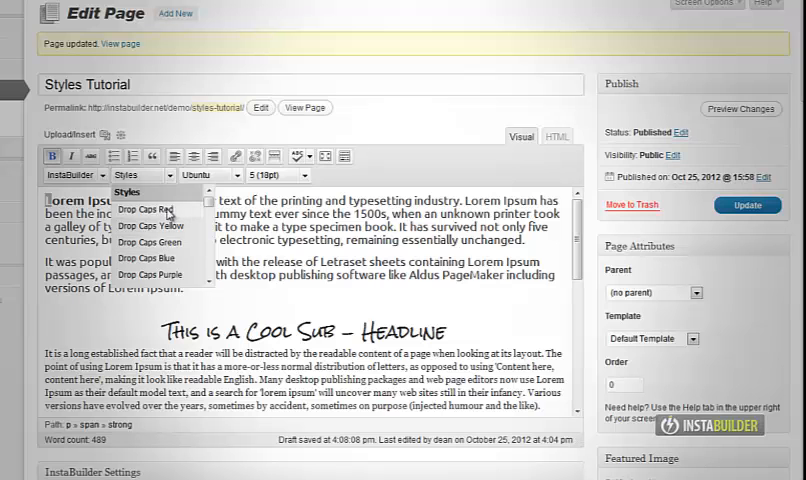
# Turn the paragraph's first letter L into a Drop Caps Red initial
pyautogui.click(143, 209)
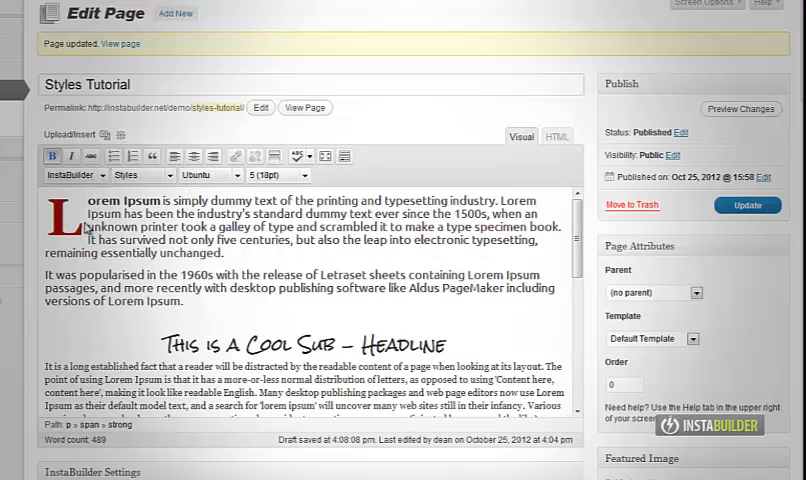
pyautogui.click(277, 175)
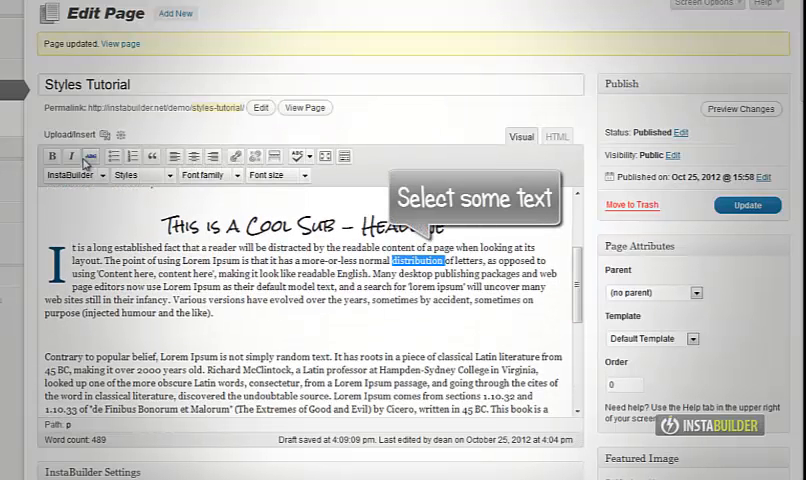
# Highlight 'distribution' in blue, 'making' in purple, and a third word in green
pyautogui.click(139, 175)
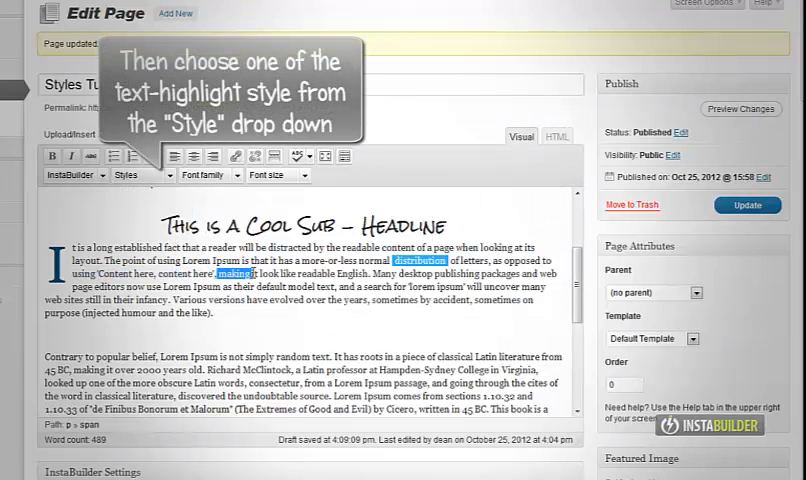
pyautogui.click(139, 175)
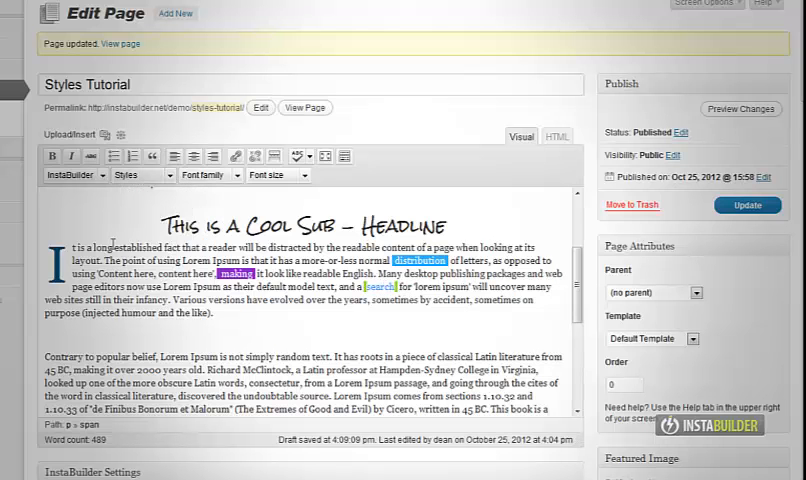
pyautogui.click(140, 175)
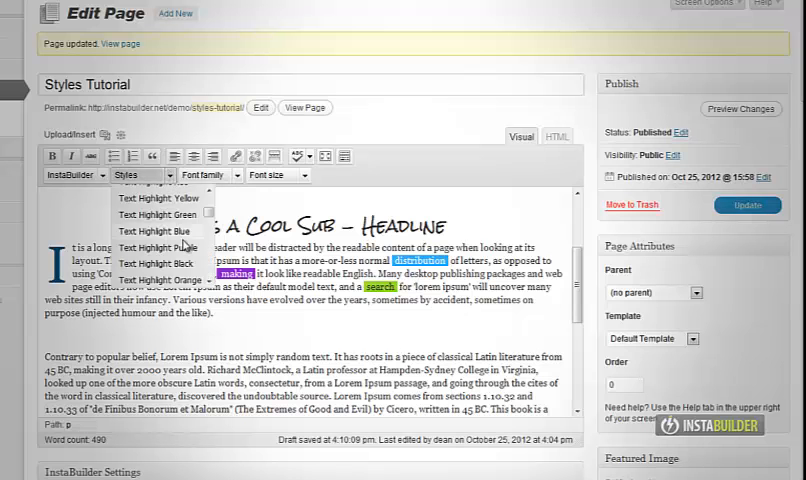
pyautogui.click(159, 238)
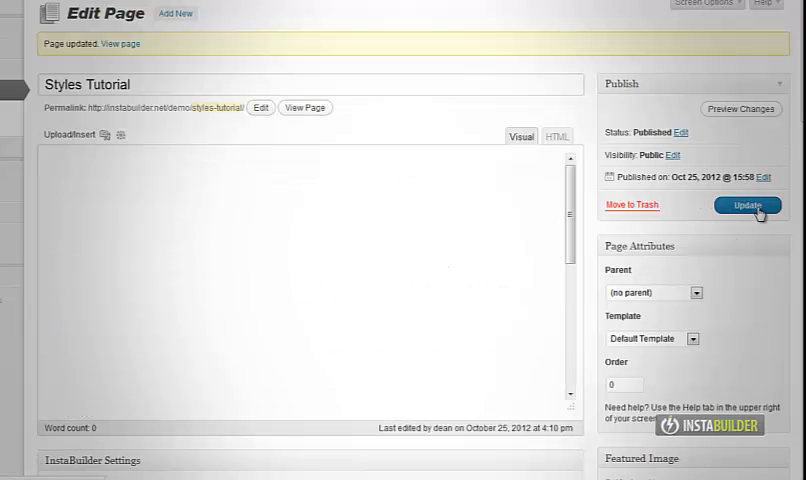
pyautogui.moveTo(356, 143)
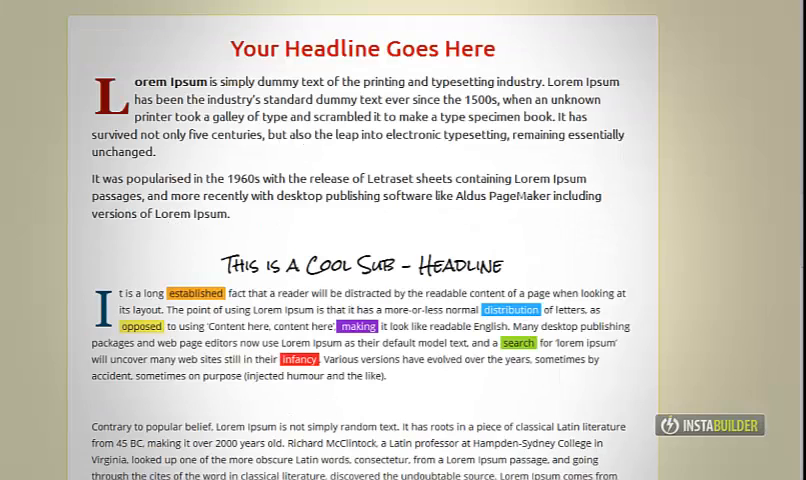
# Scroll through the live page to check the drop caps and coloured word highlights
pyautogui.scroll(-3)
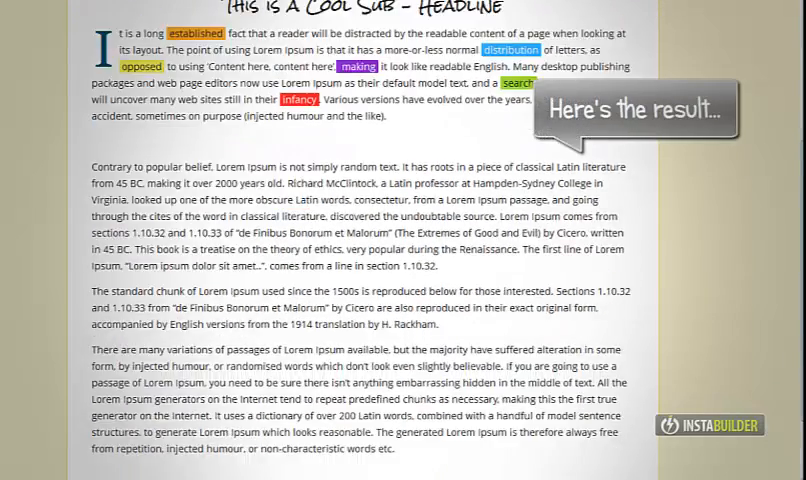
pyautogui.scroll(3)
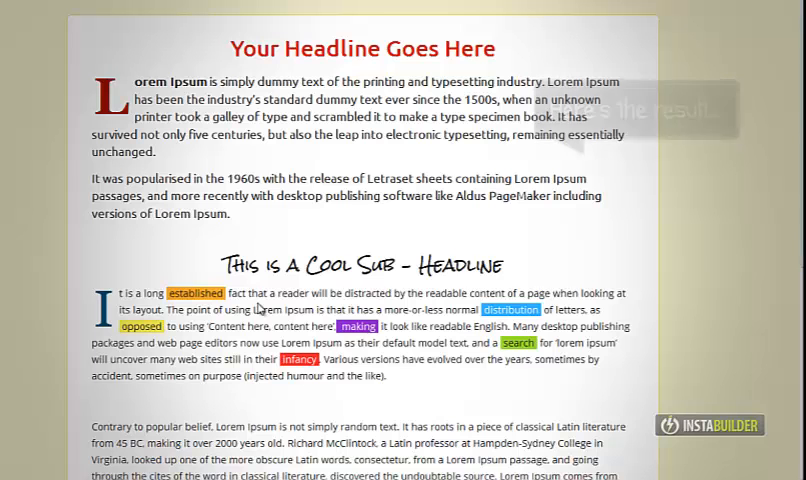
pyautogui.moveTo(174, 293); pyautogui.dragTo(400, 341)
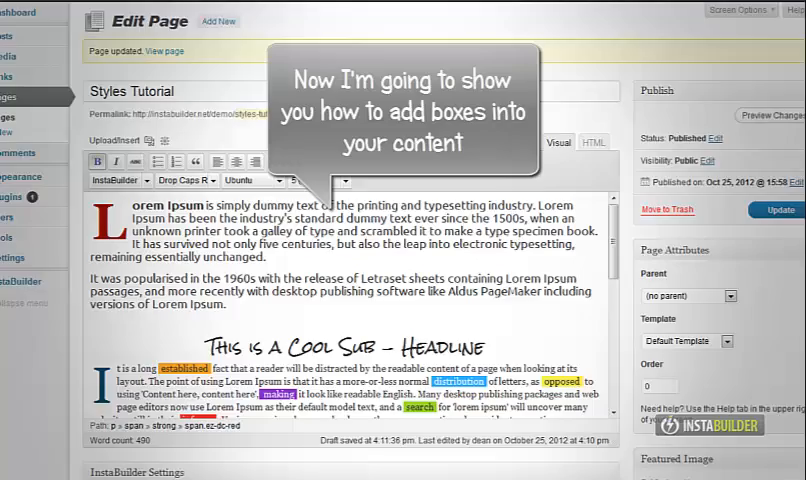
# Add a Simple Box Green below the highlighted paragraph titled 'This is a Box Title'
pyautogui.scroll(-3)
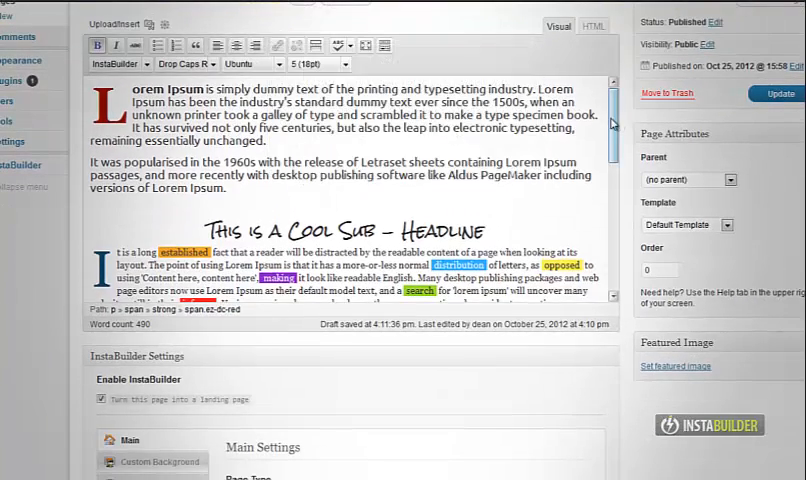
pyautogui.scroll(-3)
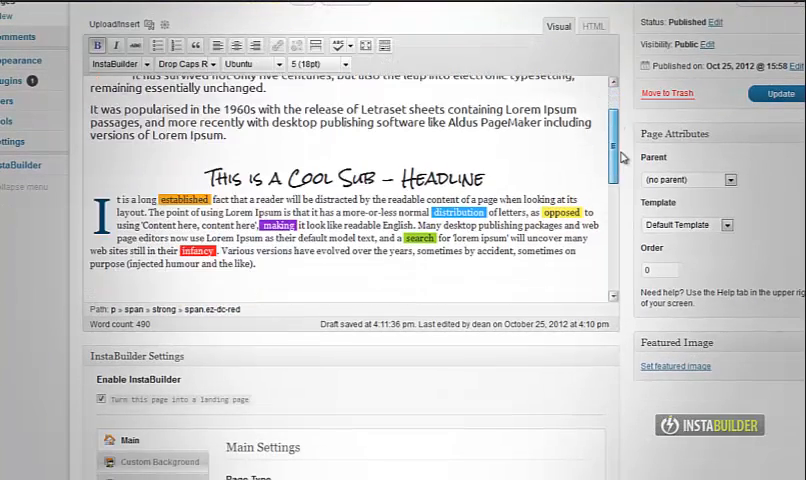
pyautogui.scroll(-3)
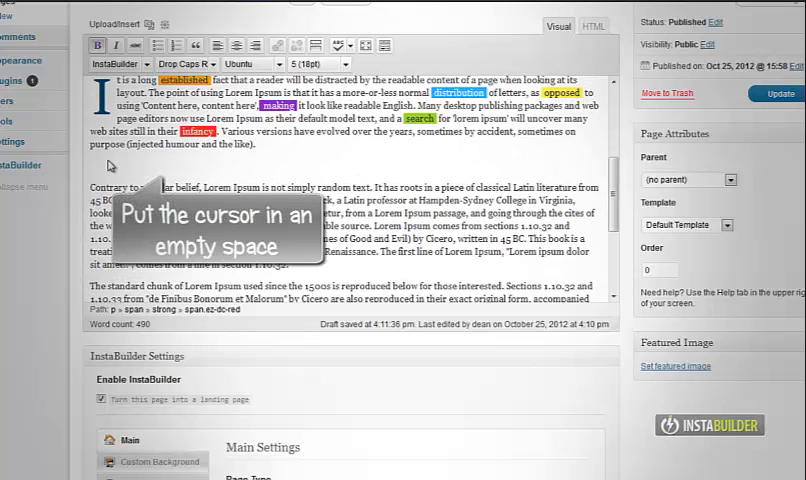
pyautogui.click(170, 64)
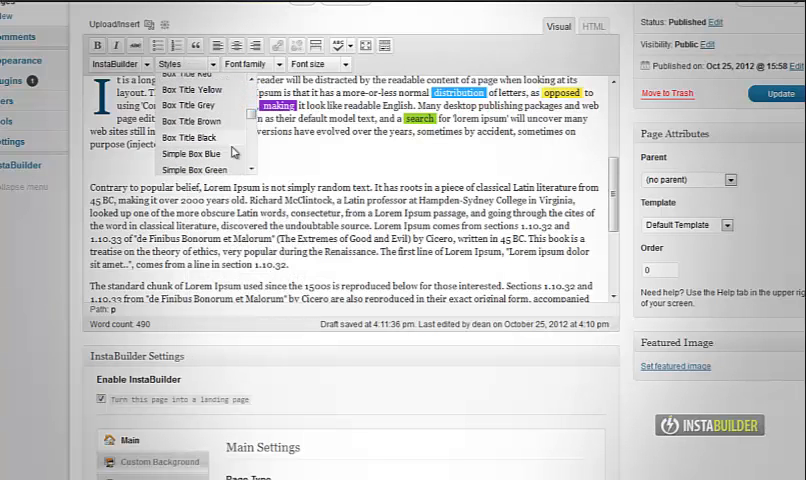
pyautogui.click(196, 169)
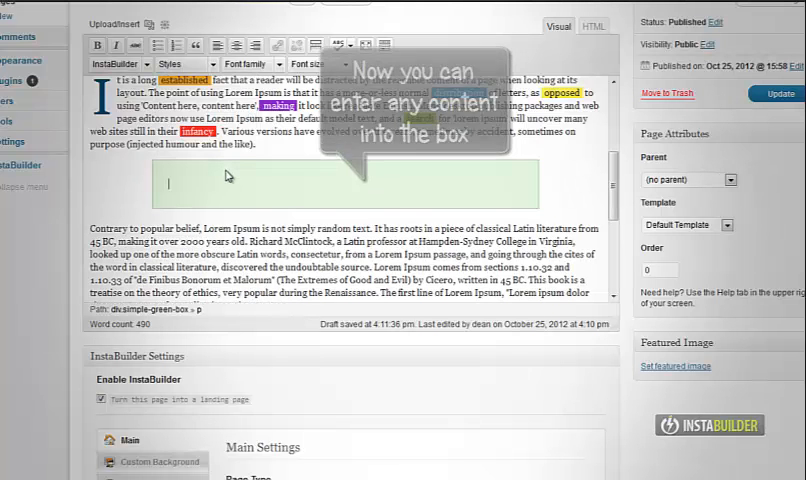
pyautogui.write('This is a Box Title')
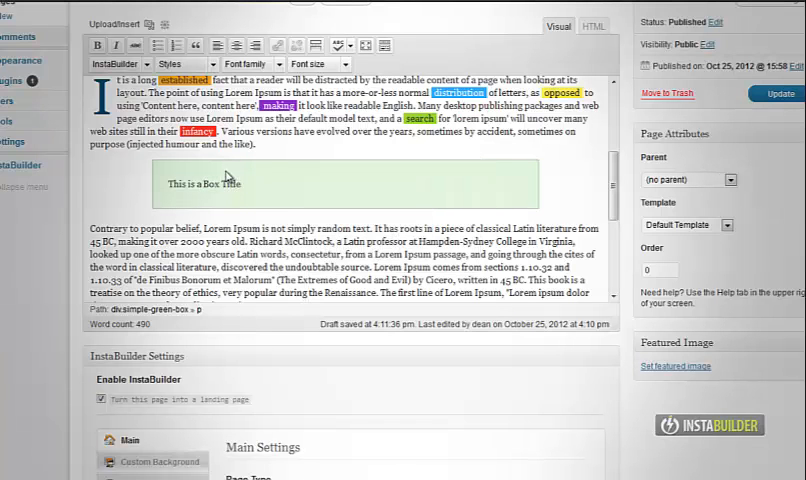
# Apply the Box Title Green style to the green box's title
pyautogui.doubleClick(200, 183)
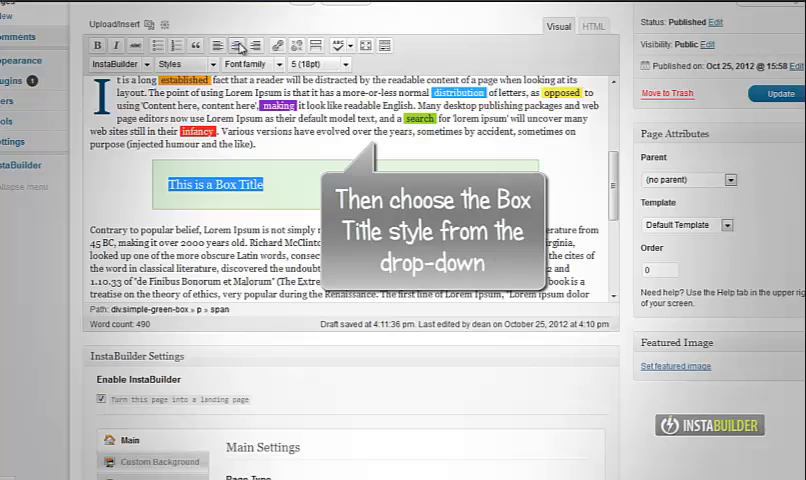
pyautogui.click(176, 64)
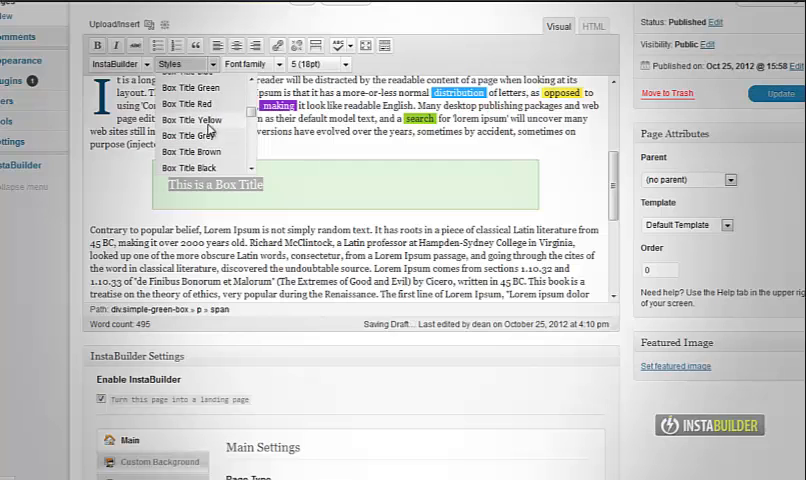
pyautogui.click(191, 92)
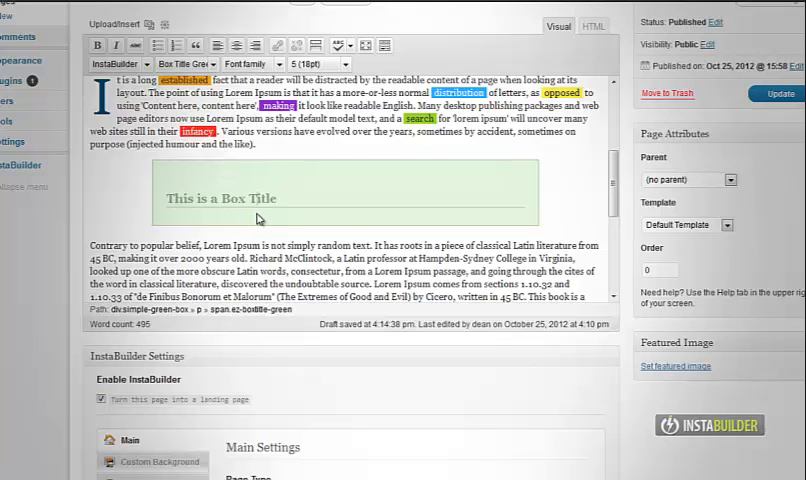
pyautogui.moveTo(282, 220)
pyautogui.write('E')
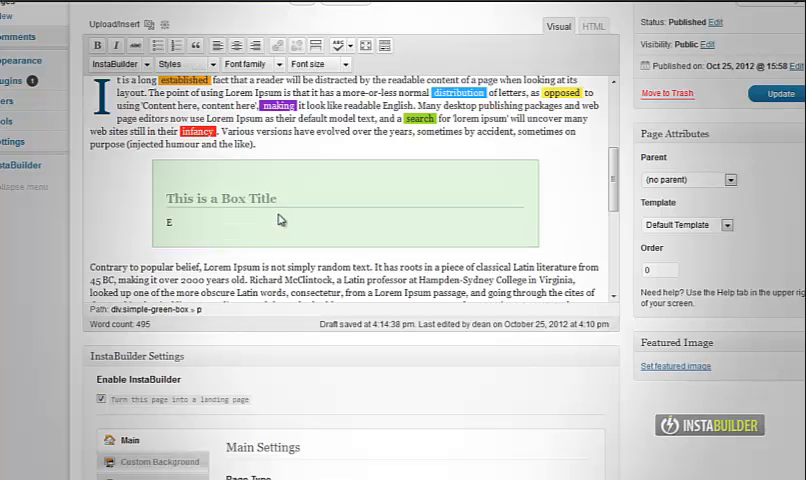
# Type 'Enter your text here...' beneath the box title
pyautogui.write('nter your')
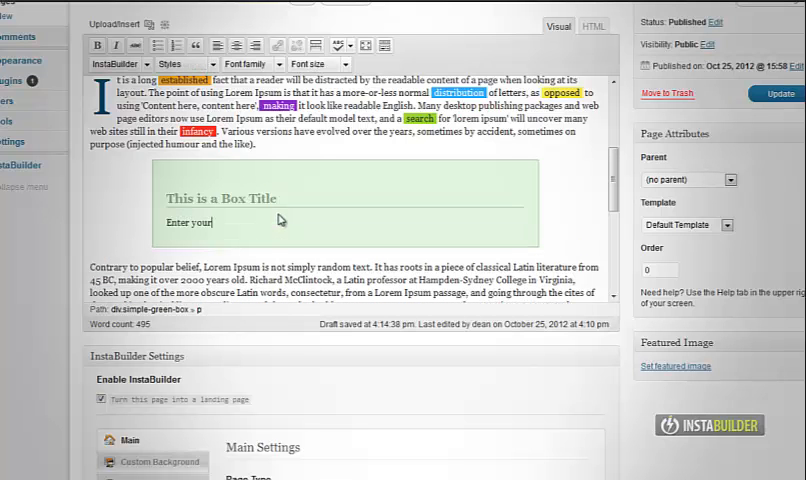
pyautogui.write('text')
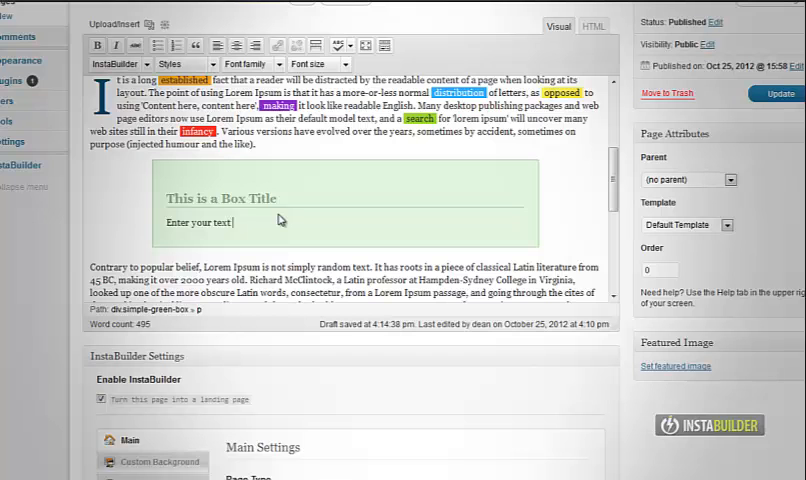
pyautogui.write('here...')
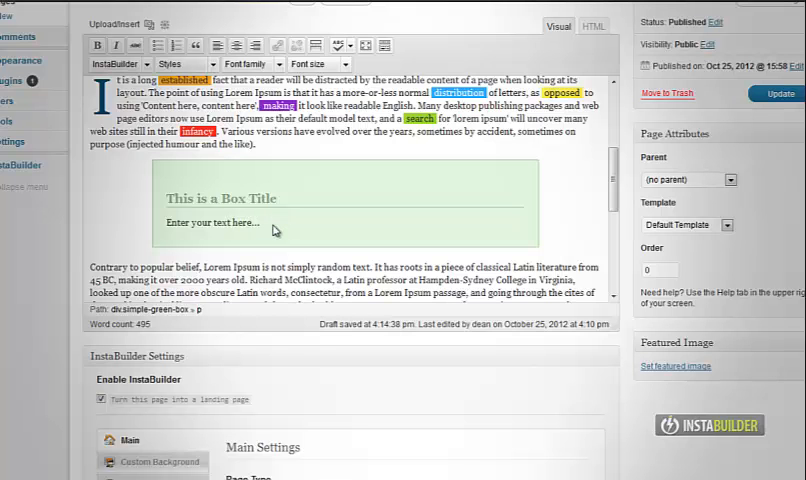
pyautogui.scroll(-3)
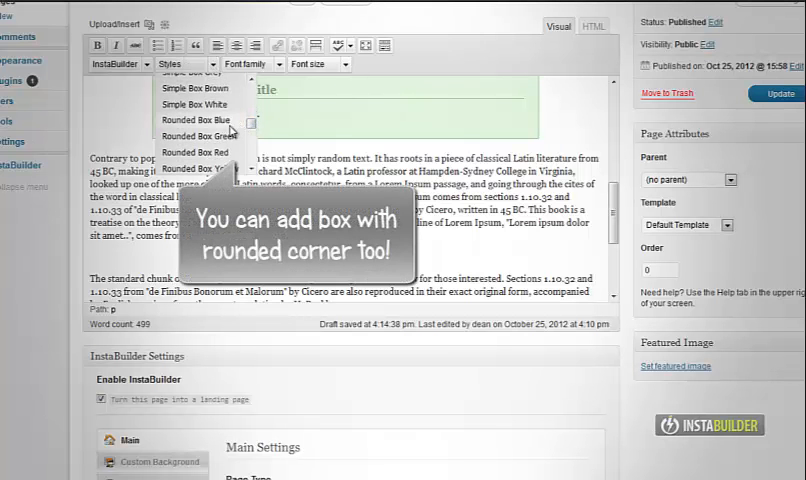
# Add a Rounded Box Red and copy a Lorem Ipsum passage into it
pyautogui.click(197, 151)
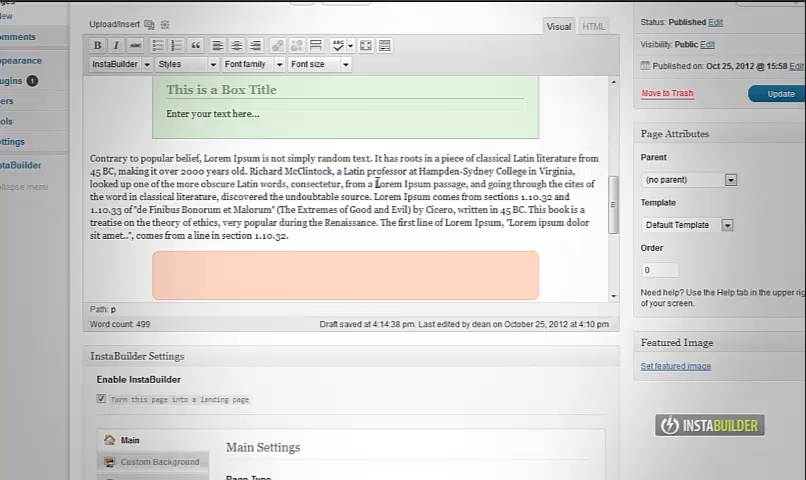
pyautogui.moveTo(375, 185); pyautogui.dragTo(454, 209)
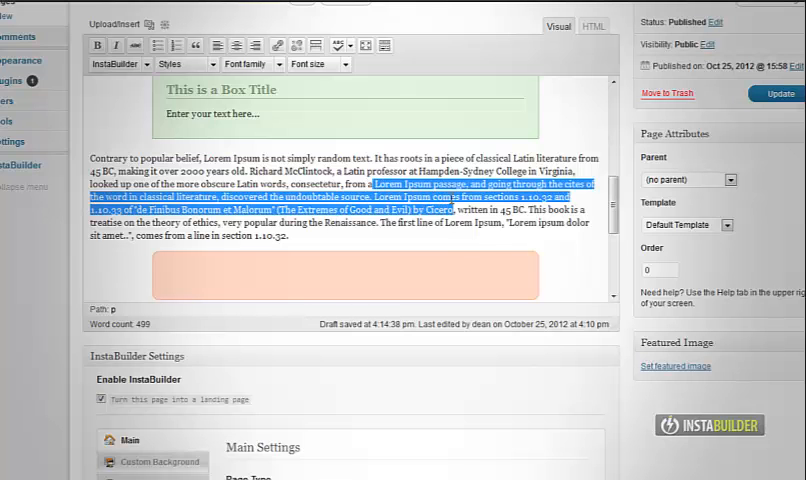
pyautogui.rightClick(350, 277)
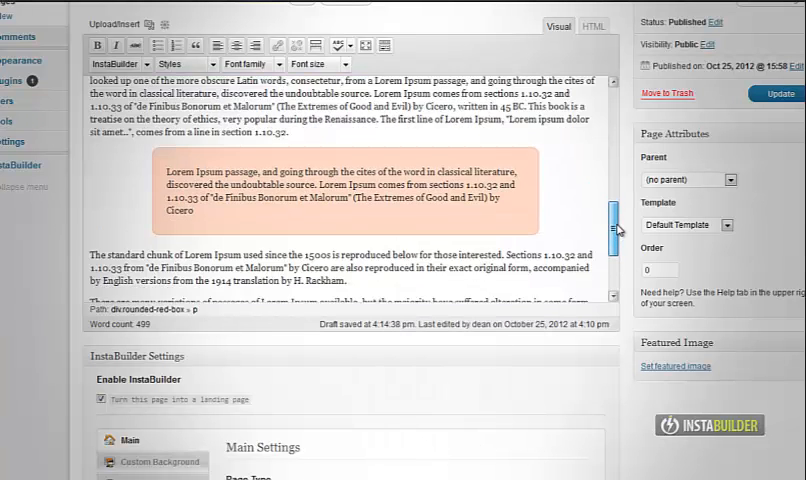
pyautogui.scroll(-3)
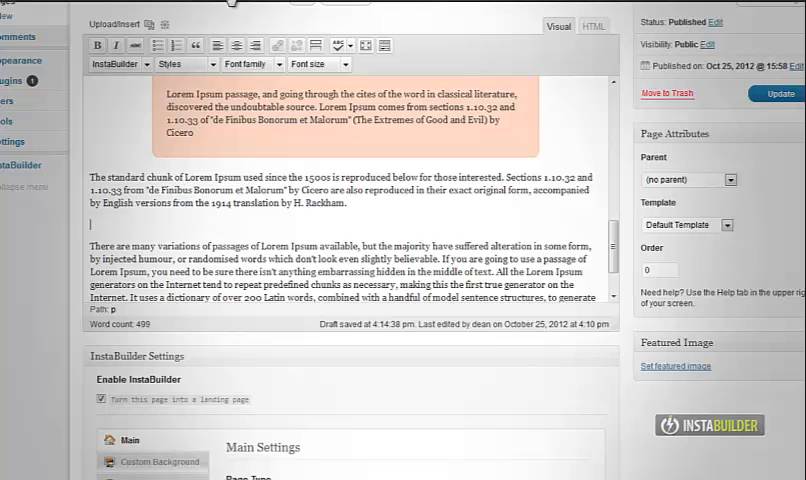
# Insert a dashed yellow box holding the Lorem Ipsum generators passage
pyautogui.click(180, 63)
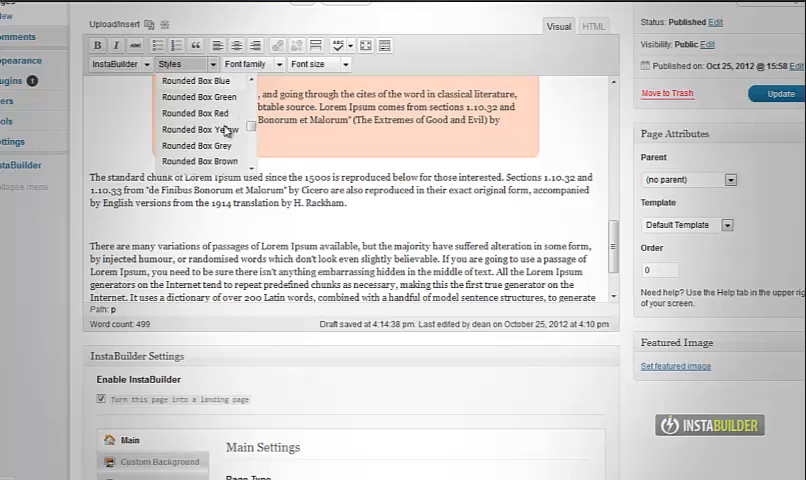
pyautogui.scroll(-3)
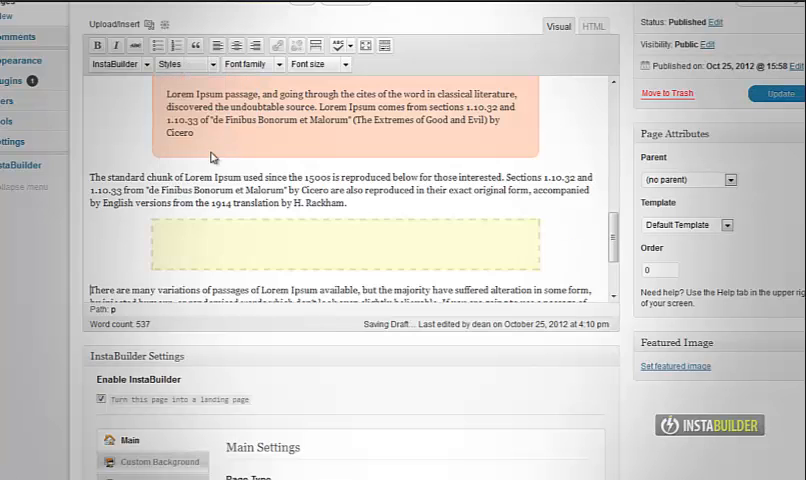
pyautogui.scroll(-3)
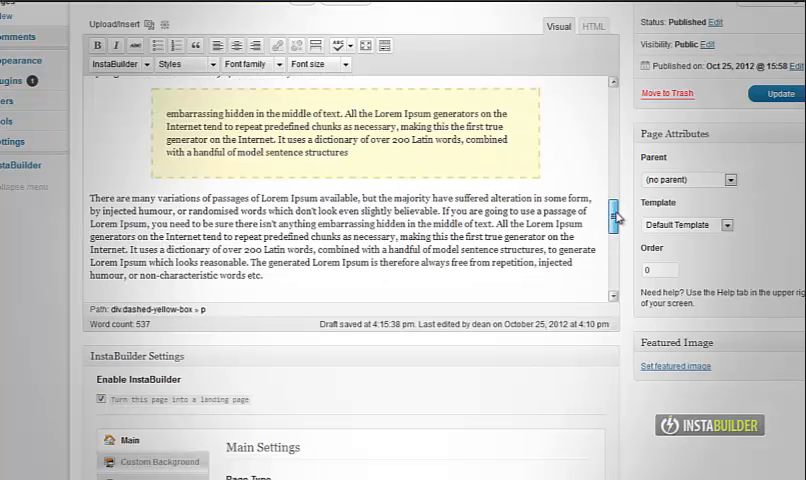
pyautogui.scroll(3)
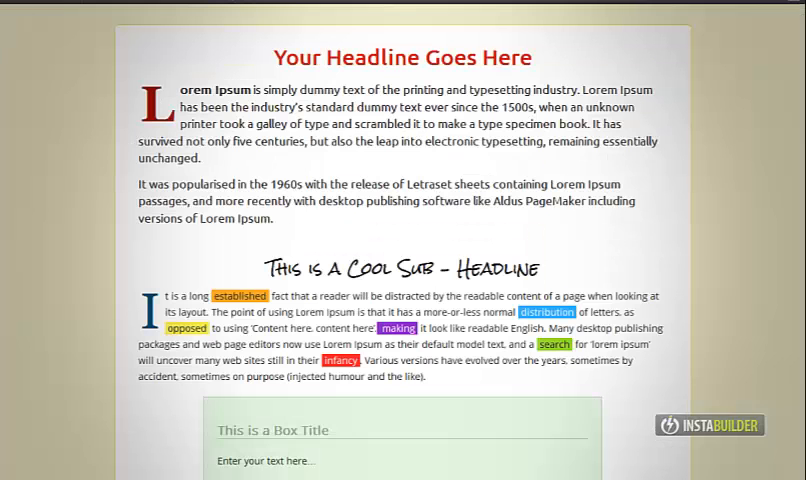
# Scroll the live page to inspect the green, red and dashed yellow boxes
pyautogui.scroll(-3)
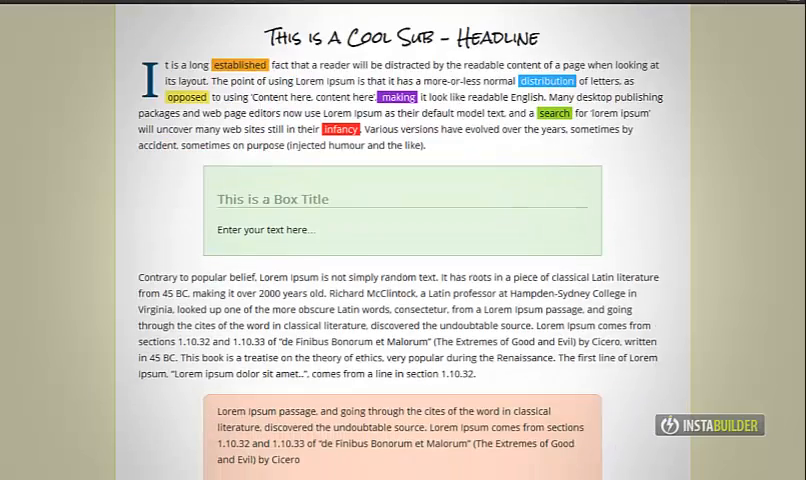
pyautogui.scroll(-3)
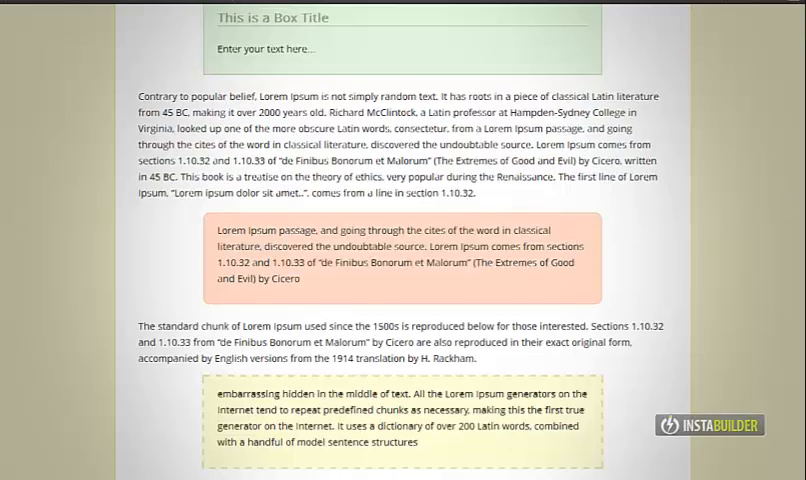
pyautogui.scroll(3)
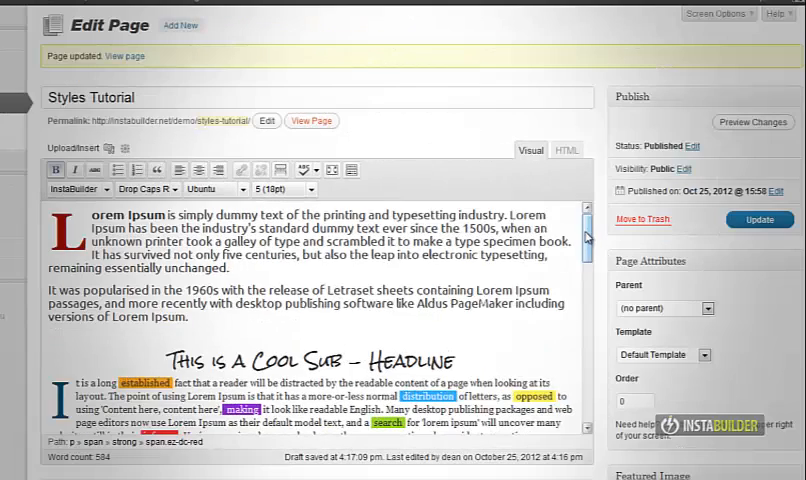
# Style the three Benefits list items with Blue Arrow List bullets
pyautogui.scroll(-3)
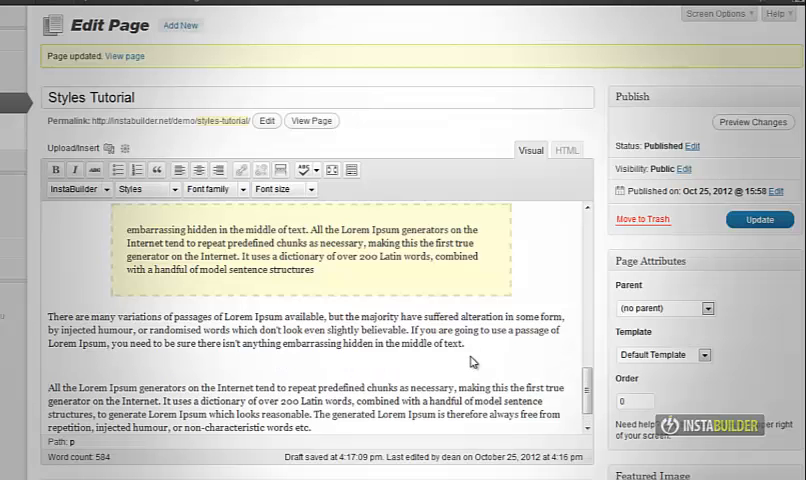
pyautogui.scroll(-3)
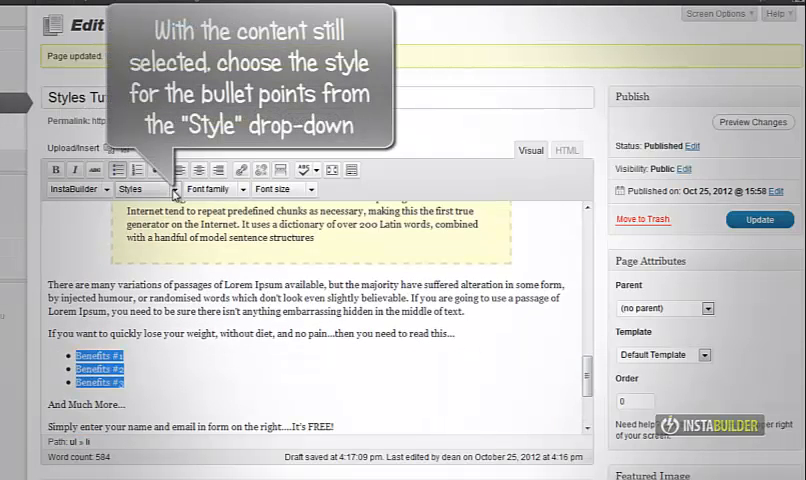
pyautogui.click(139, 189)
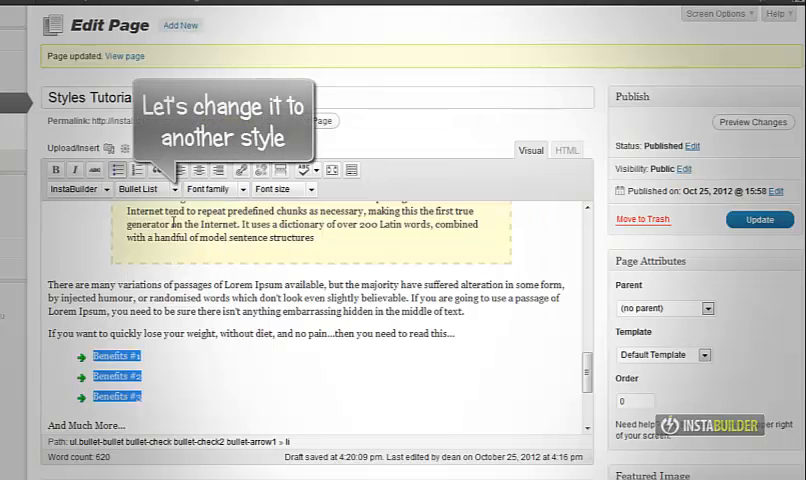
pyautogui.click(147, 189)
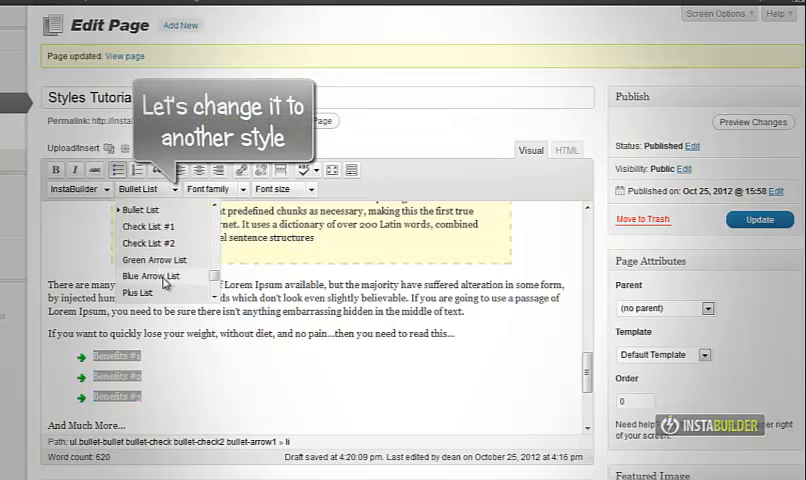
pyautogui.click(151, 275)
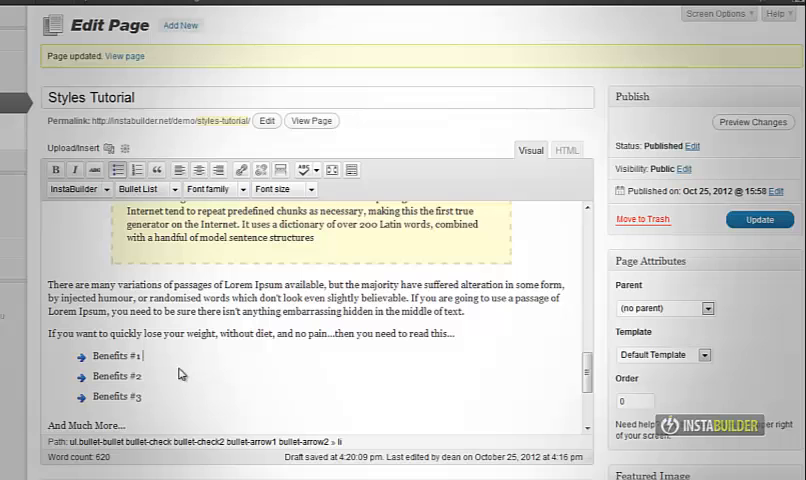
pyautogui.moveTo(758, 219)
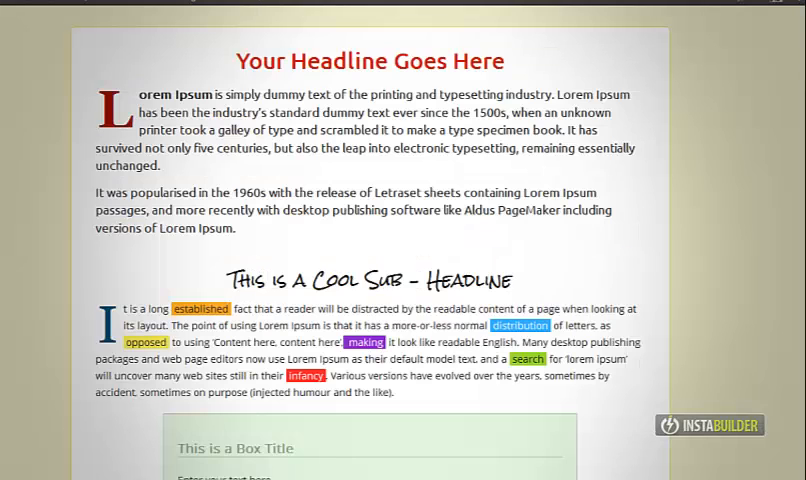
pyautogui.scroll(-3)
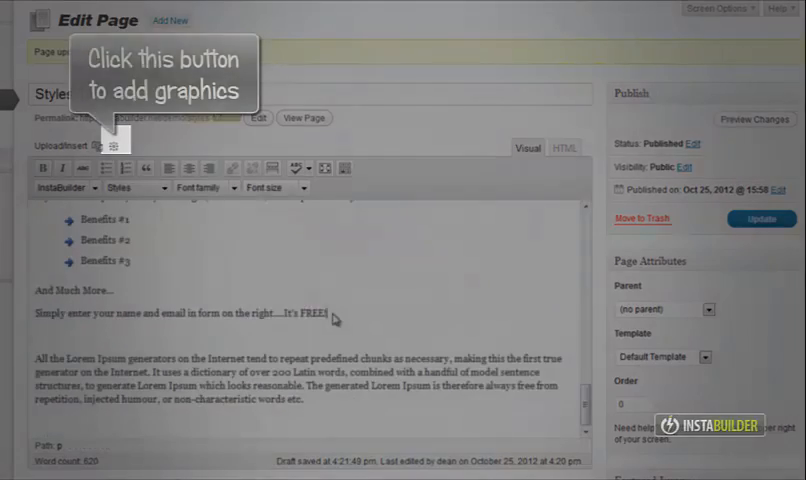
# Insert the Download Now button graphic and the red arrows graphic below 'It's FREE!'
pyautogui.click(114, 140)
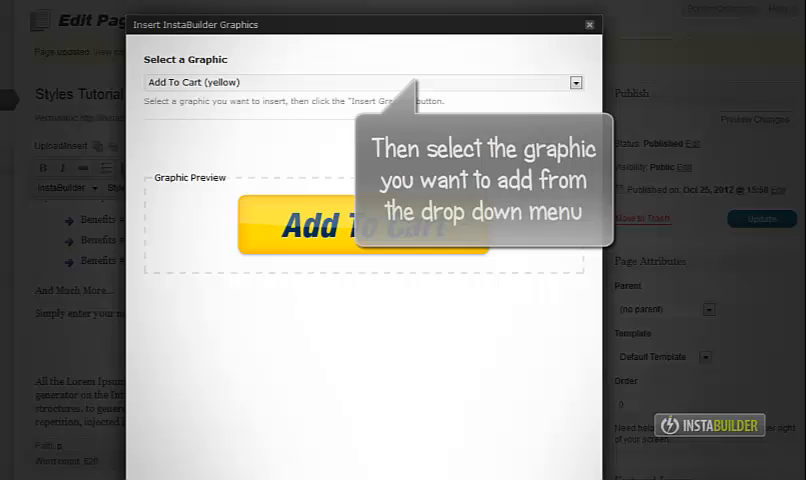
pyautogui.click(576, 82)
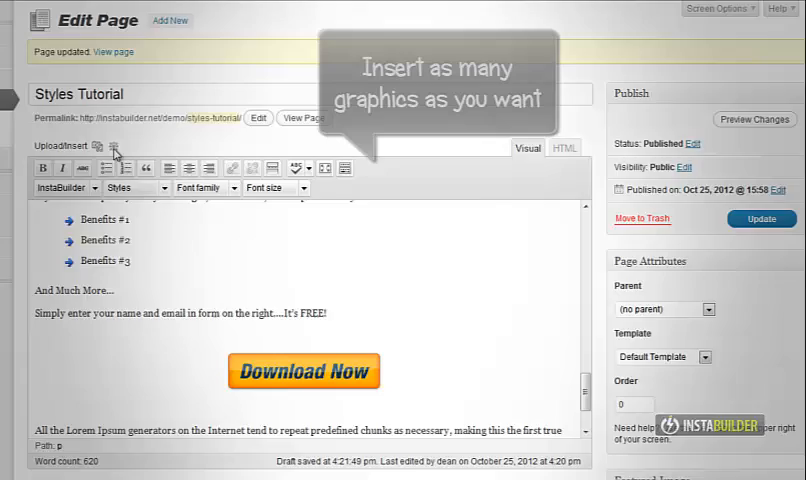
pyautogui.click(113, 146)
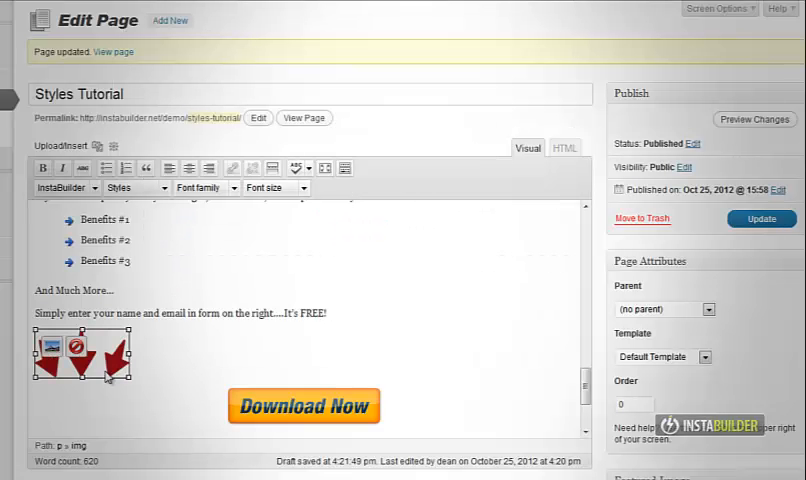
pyautogui.click(189, 167)
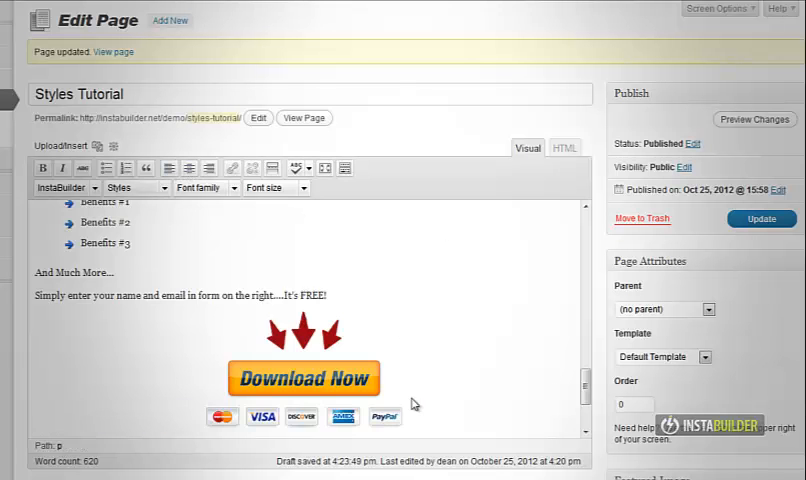
# Scroll down to the Download Now button area with the centred arrows and payment logos
pyautogui.scroll(-3)
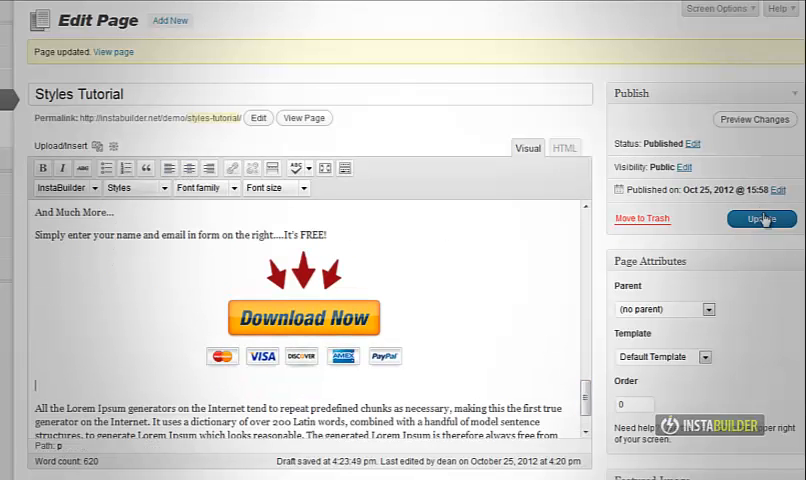